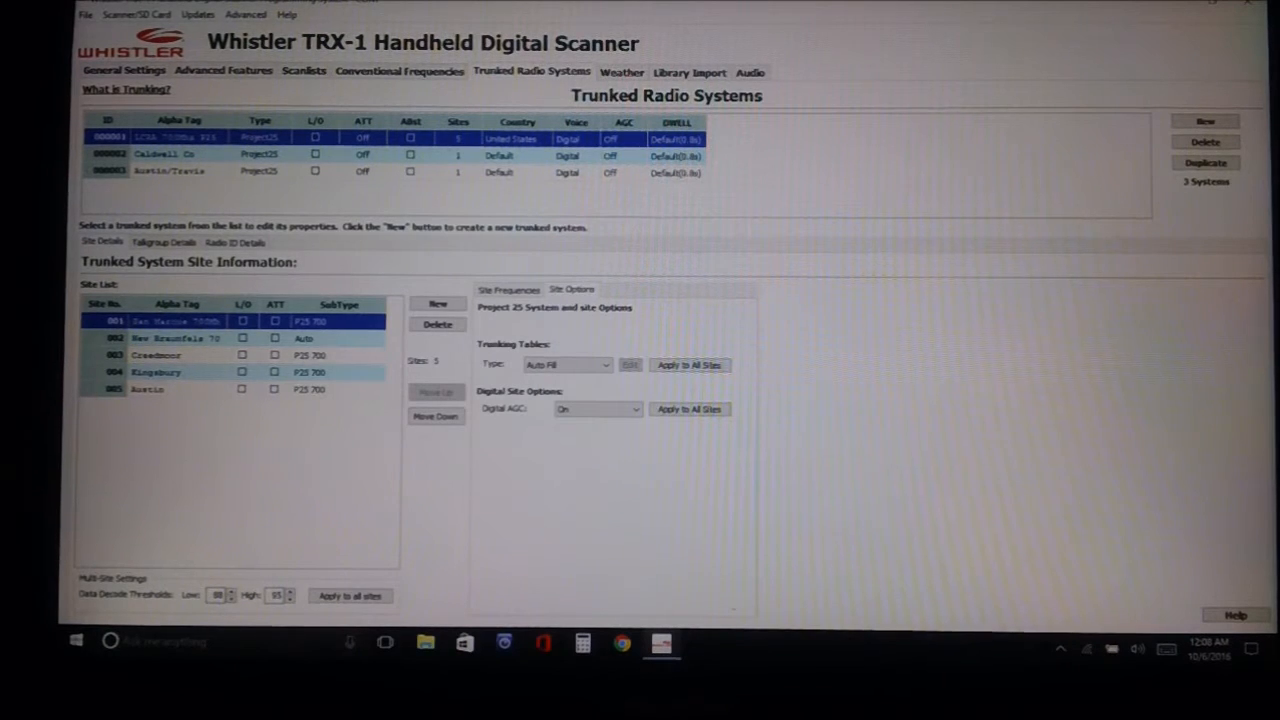
Step: Select the Caldwell Co trunked system to show its empty site and frequency details
{"action": "left_click", "coordinate": [243, 321]}
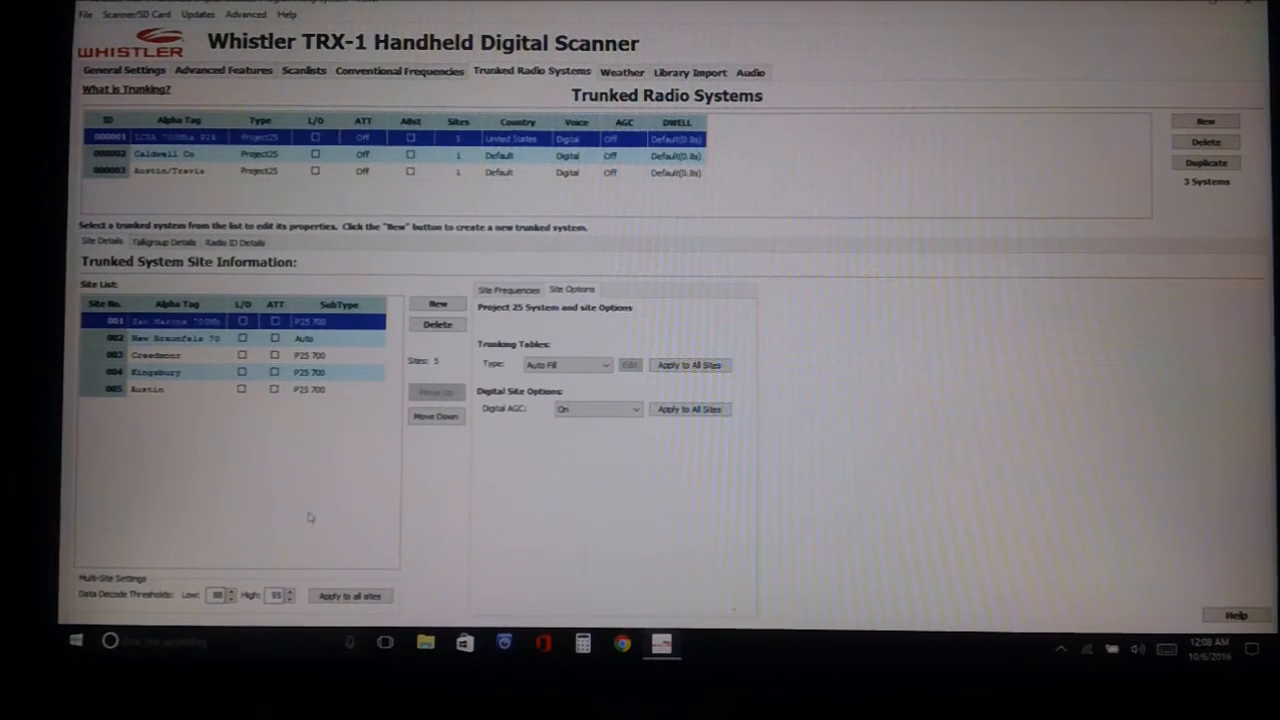
{"action": "mouse_move", "coordinate": [270, 471]}
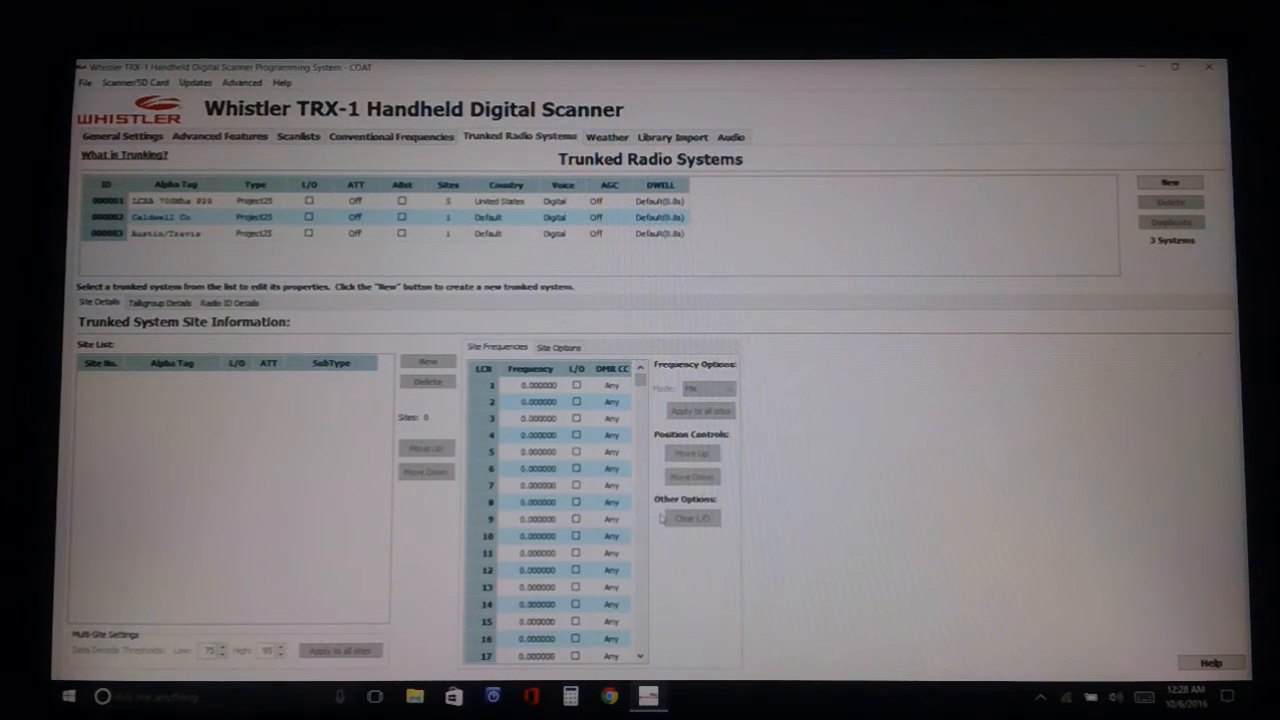
{"action": "mouse_move", "coordinate": [656, 578]}
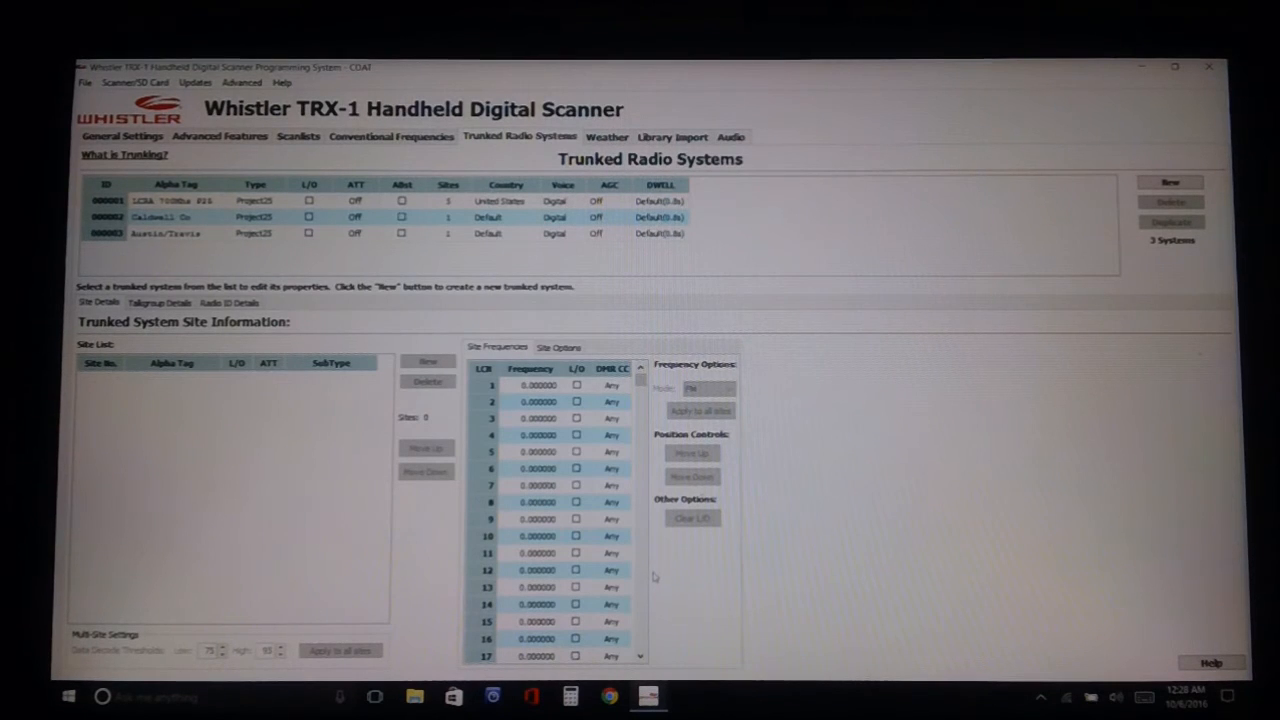
{"action": "mouse_move", "coordinate": [615, 590]}
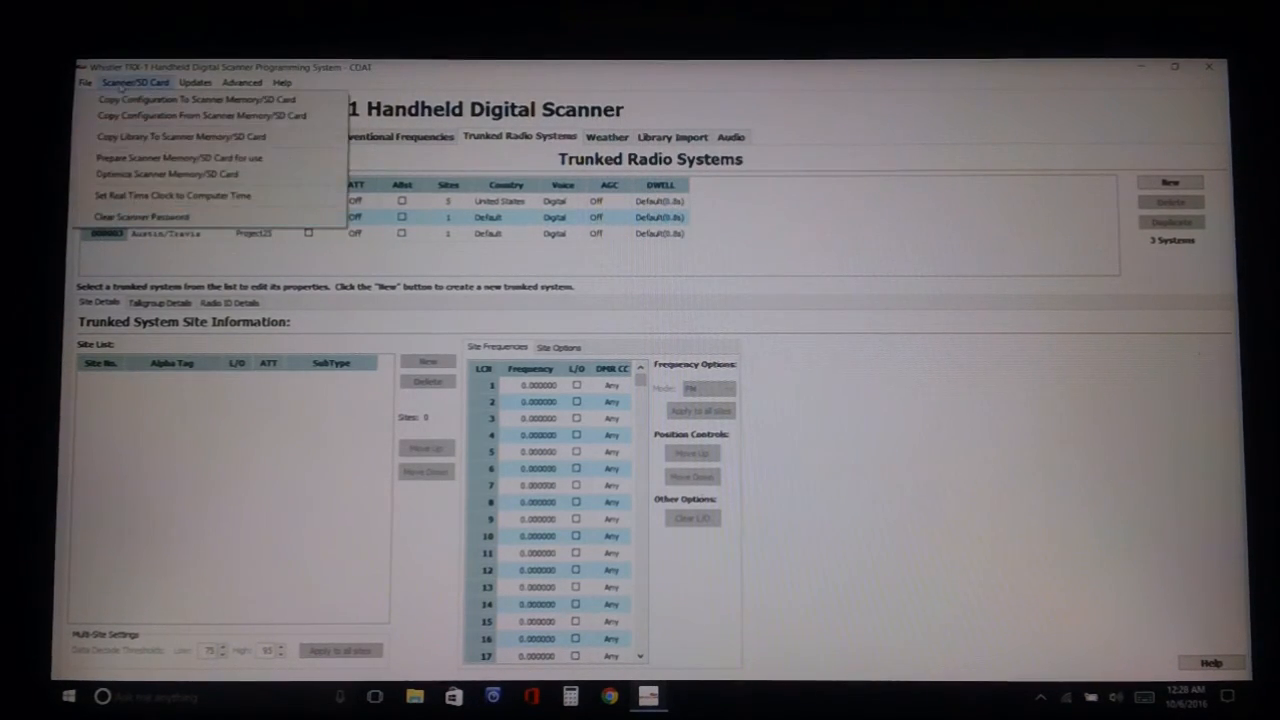
{"action": "mouse_move", "coordinate": [197, 99]}
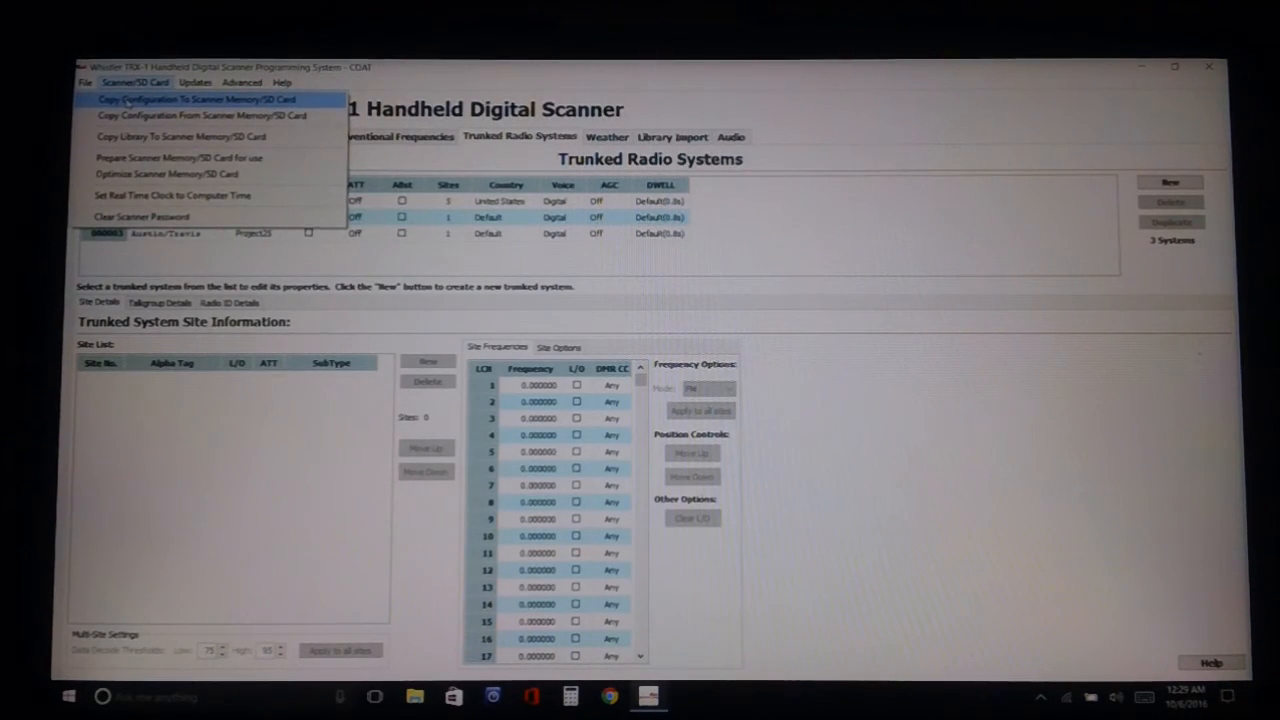
{"action": "mouse_move", "coordinate": [1155, 372]}
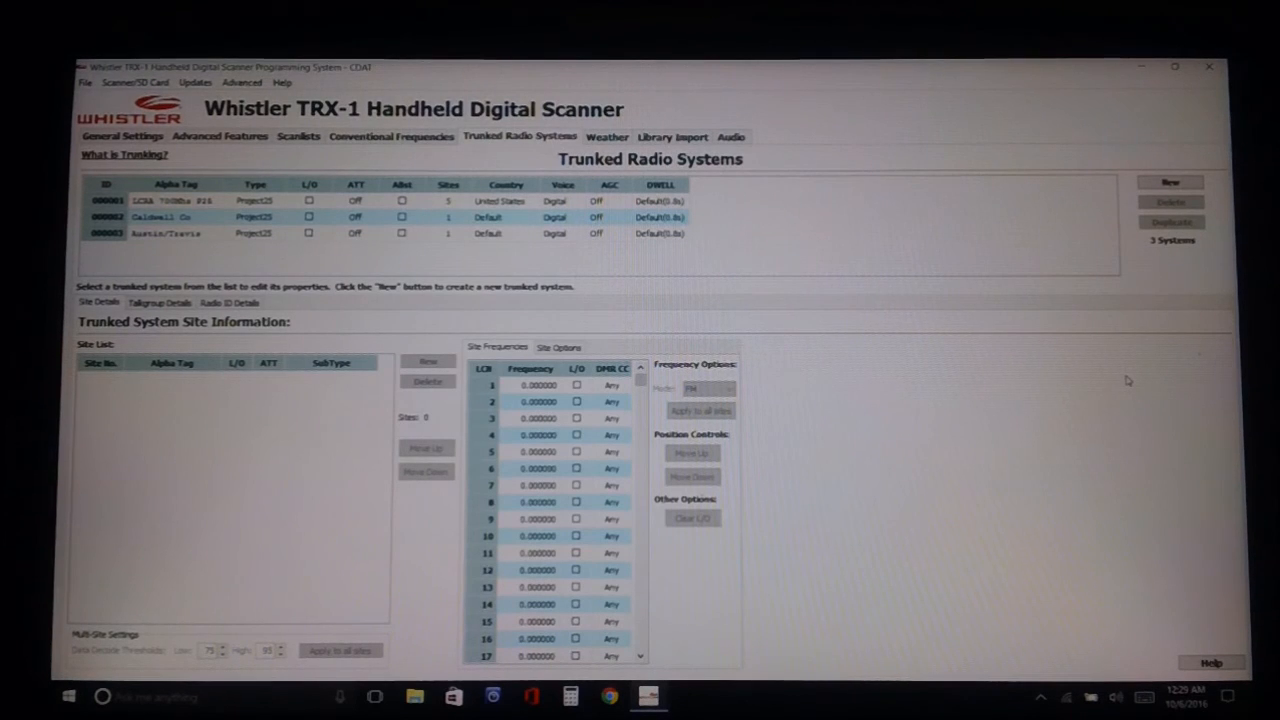
{"action": "mouse_move", "coordinate": [1103, 385]}
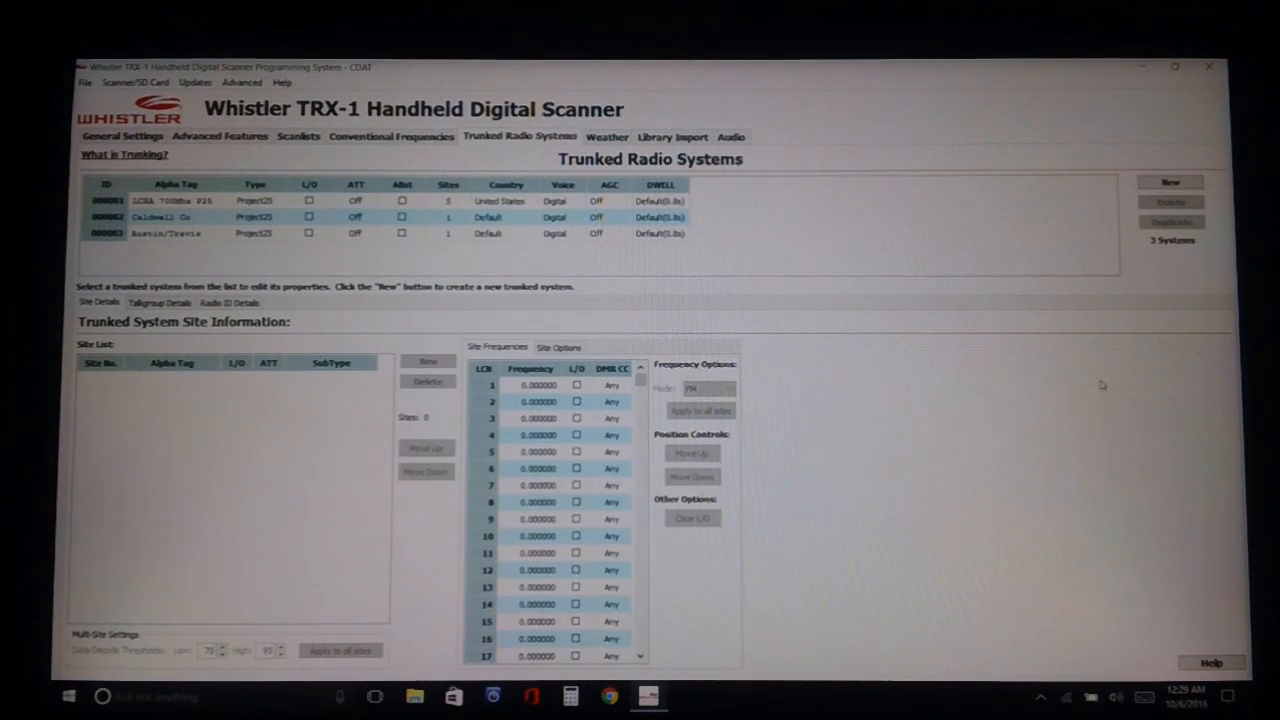
{"action": "mouse_move", "coordinate": [1060, 428]}
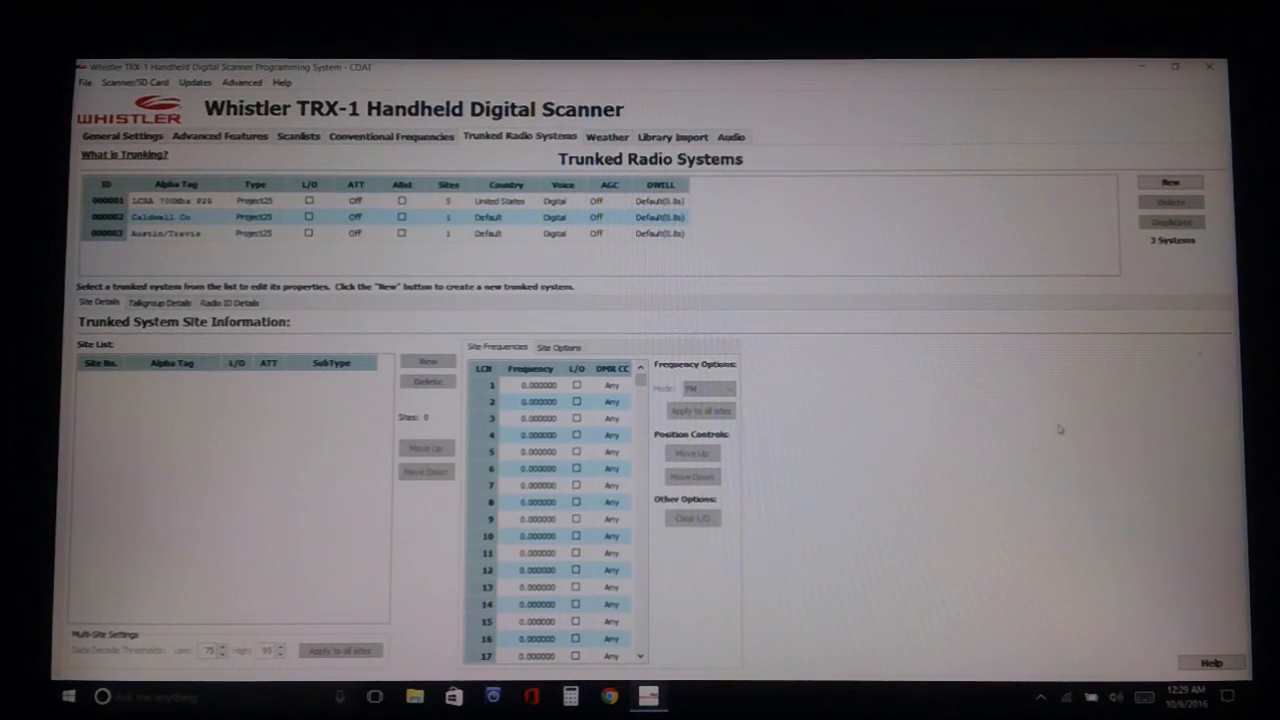
{"action": "mouse_move", "coordinate": [1025, 427]}
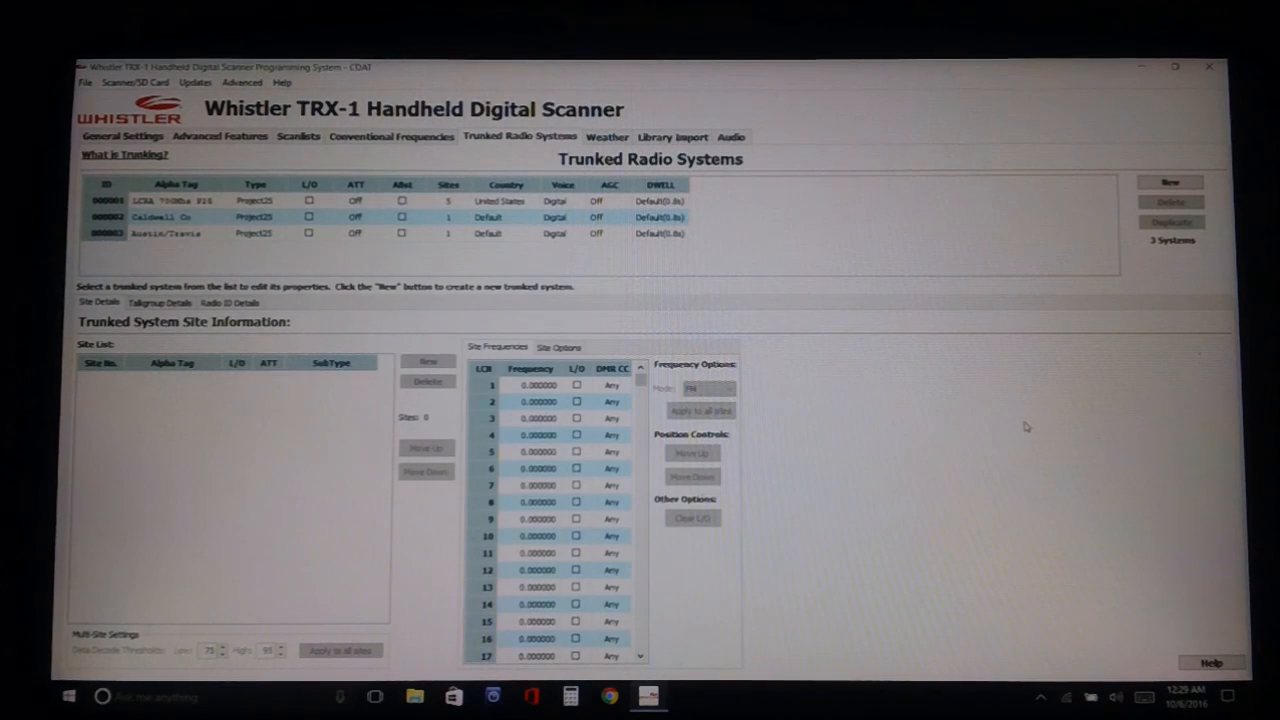